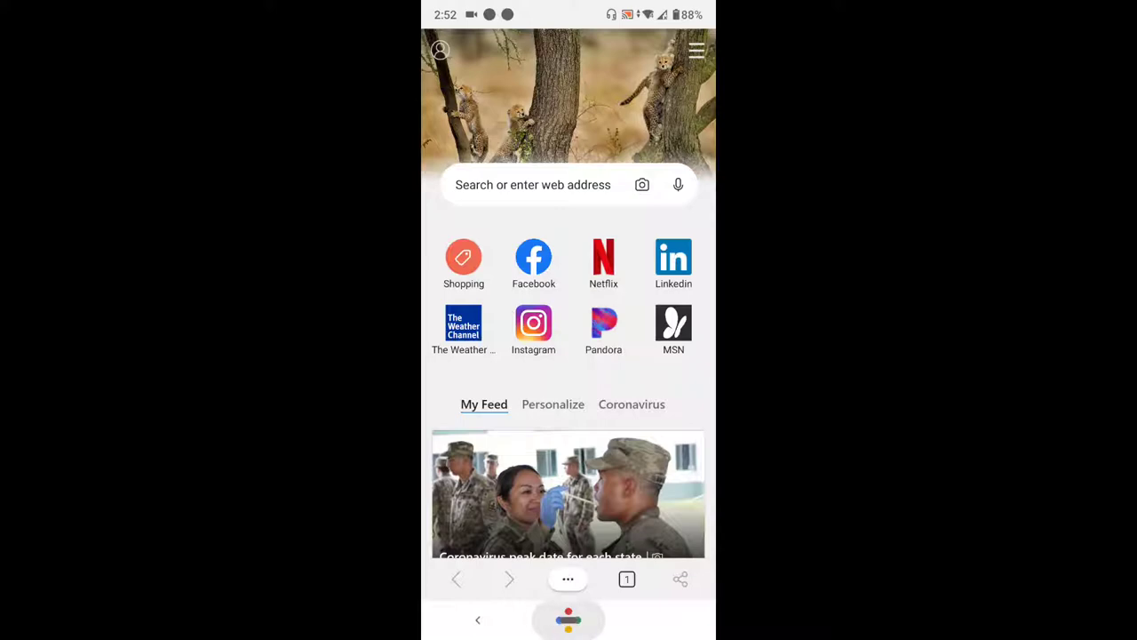
Return to the Edge start page, then close and reopen the ••• options menu.
key(home)
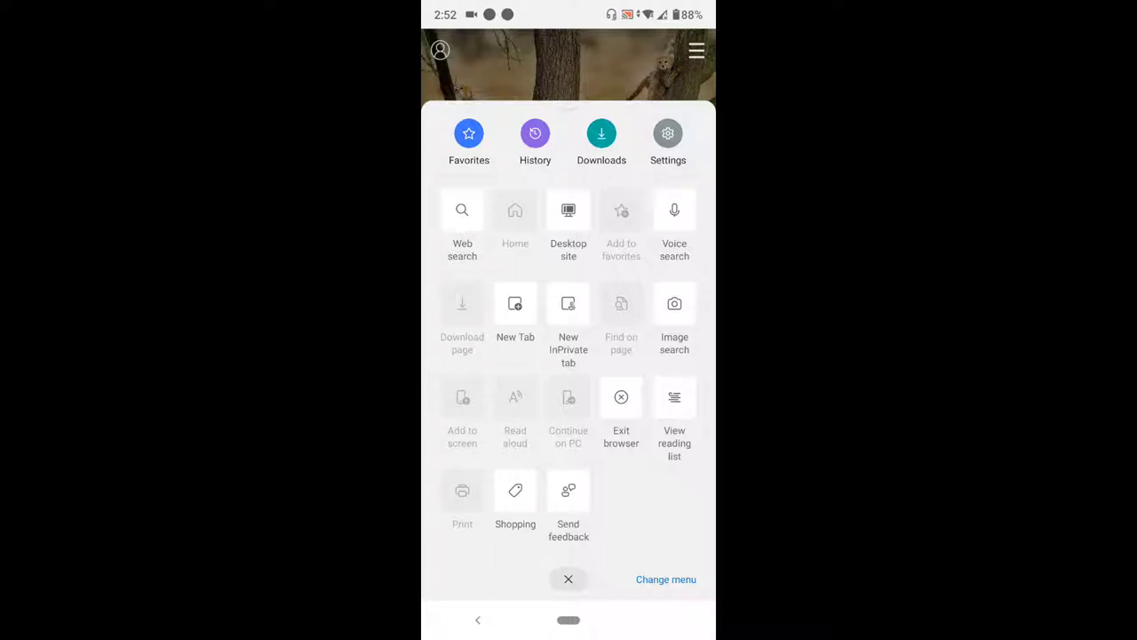
click(568, 578)
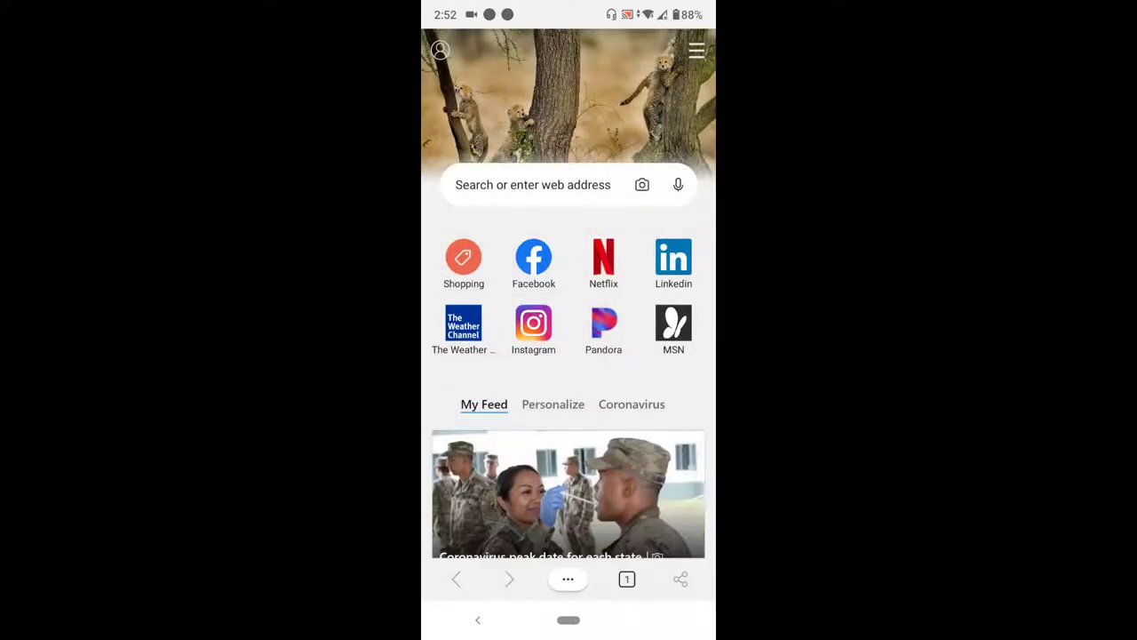
click(568, 579)
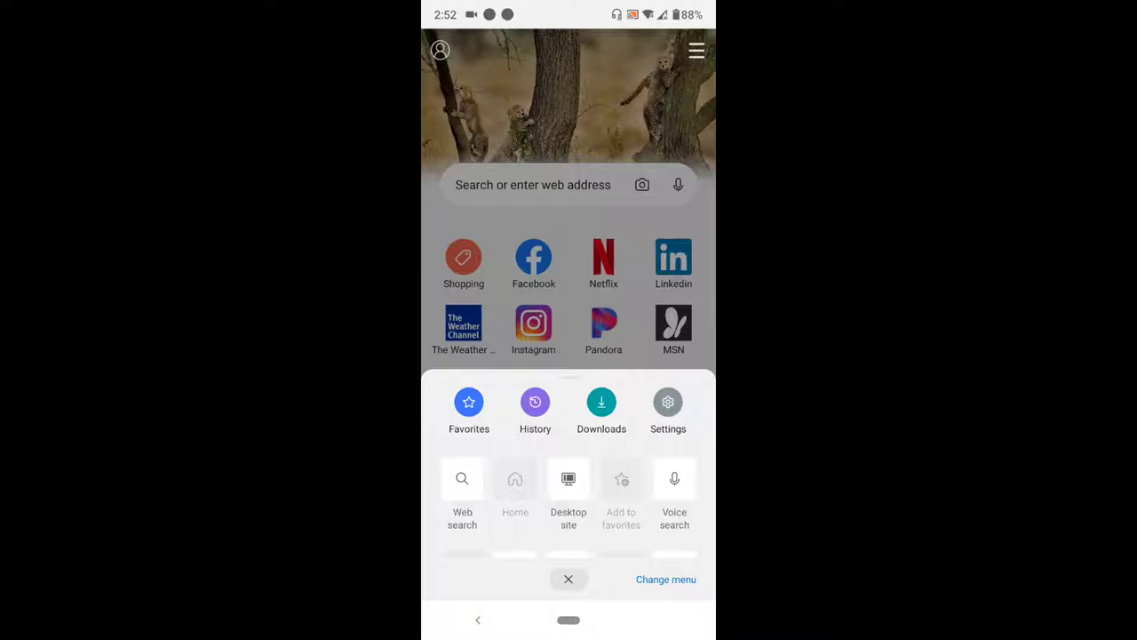
Open Edge Settings and scroll down to the Notifications page.
click(568, 578)
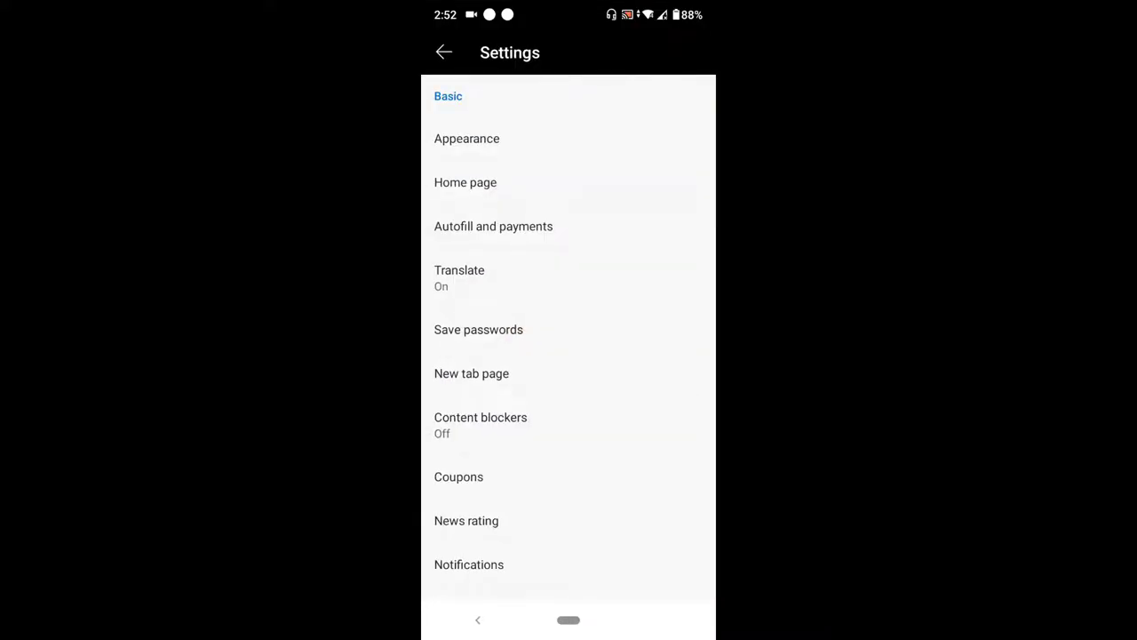
scroll(down, 3)
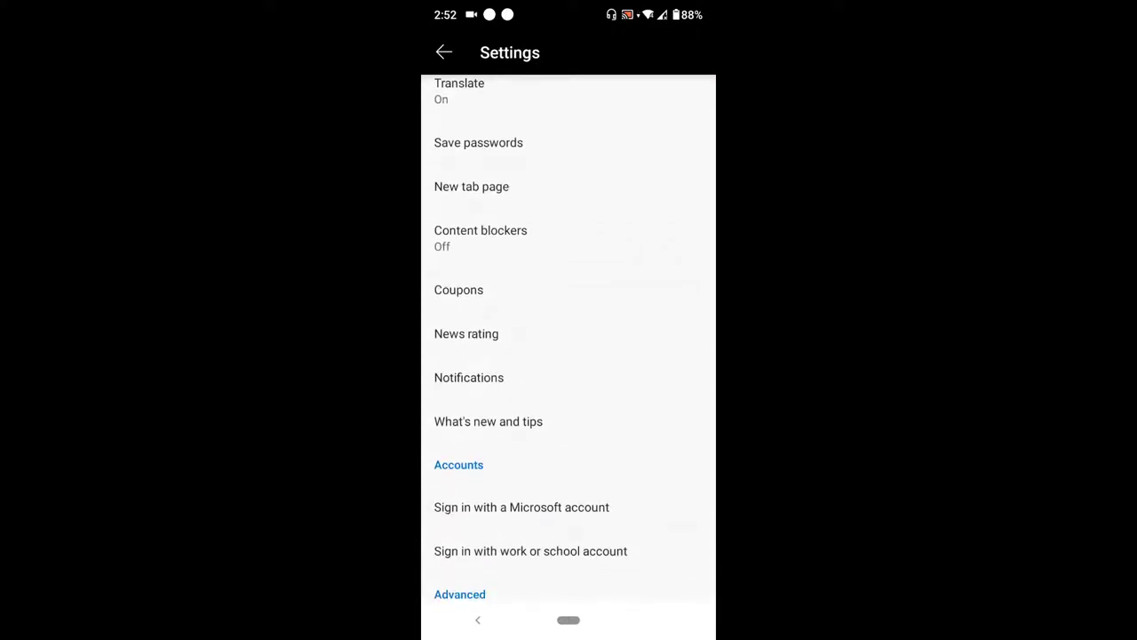
click(469, 376)
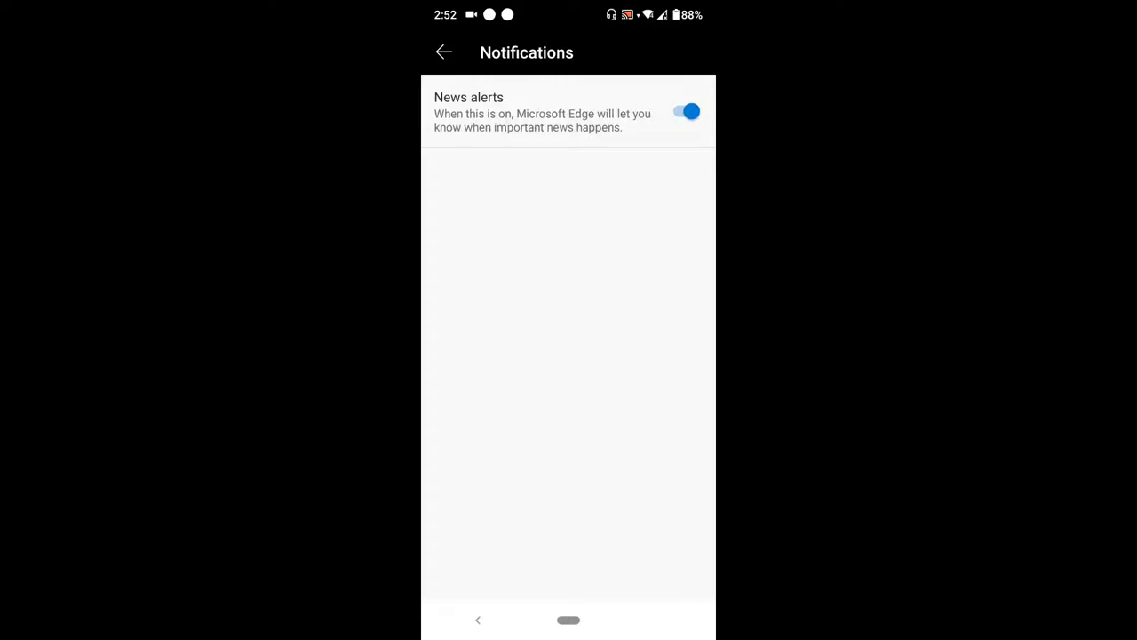
Switch the News alerts toggle off on the Notifications page.
click(685, 111)
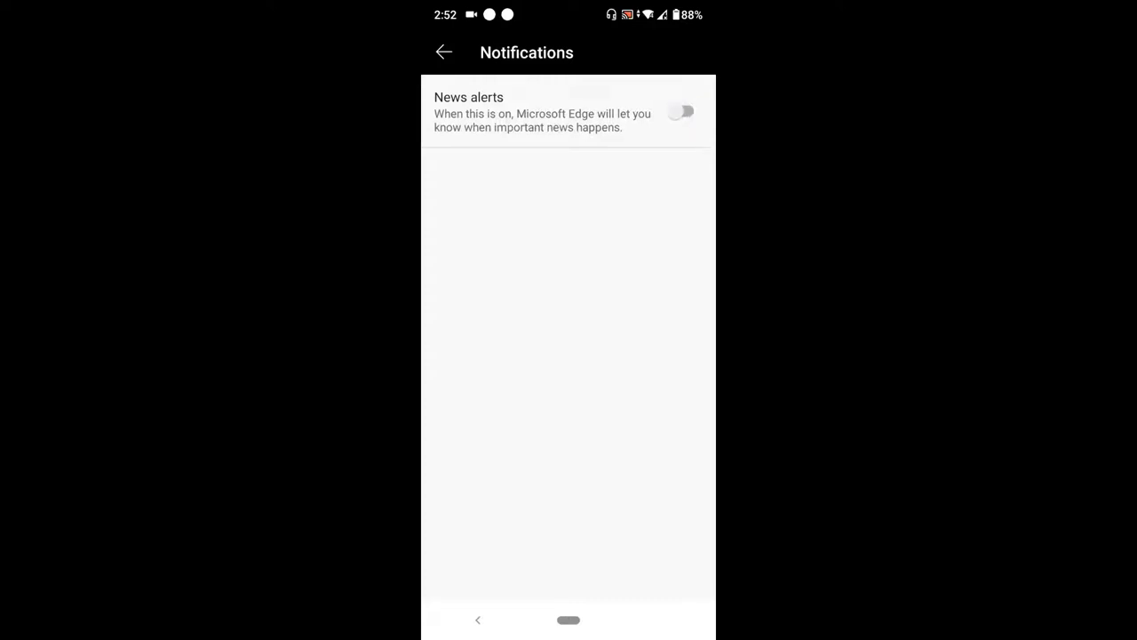